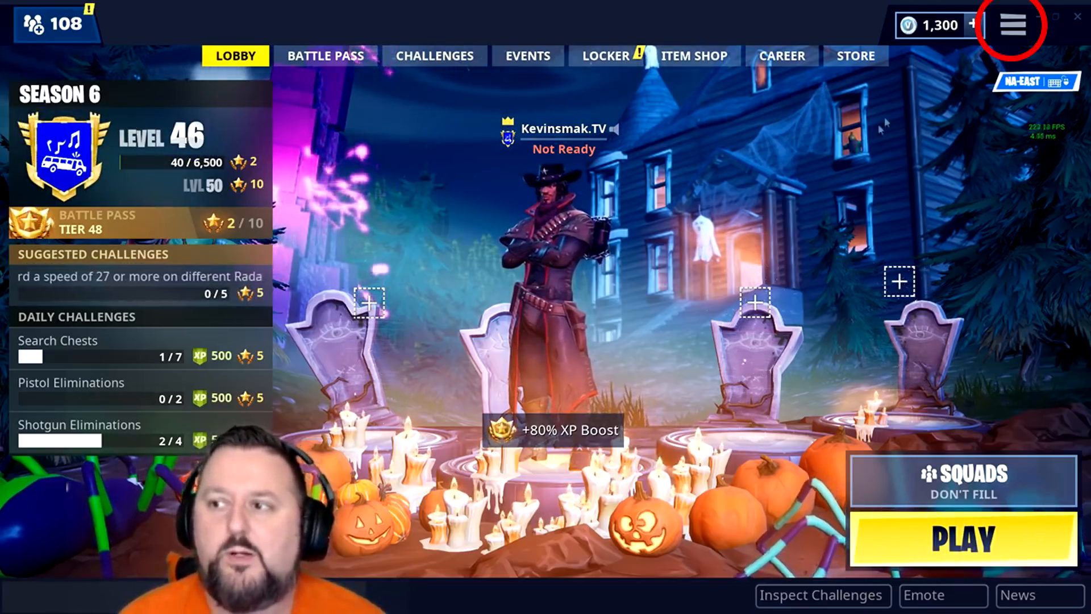
- Reach the Settings page from the lobby's top-right menu
left_click(1014, 25)
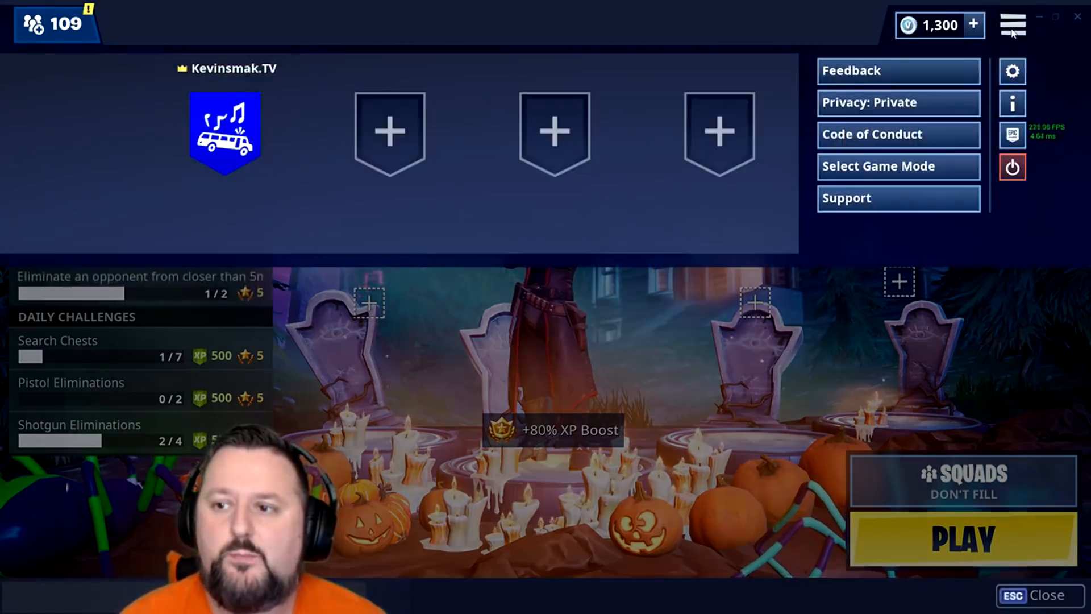
mouse_move(1011, 71)
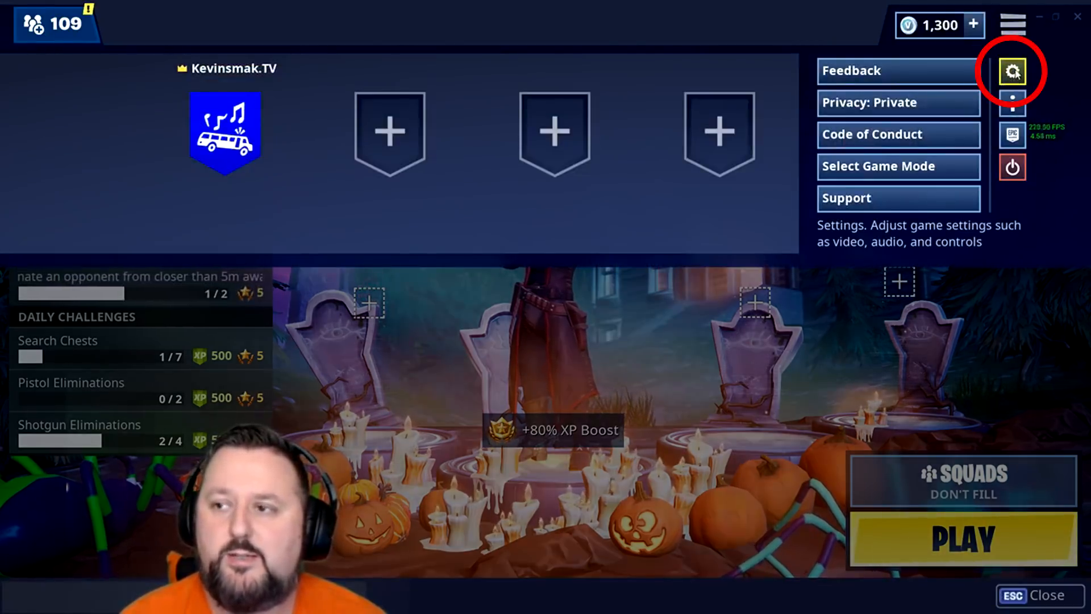
left_click(1013, 70)
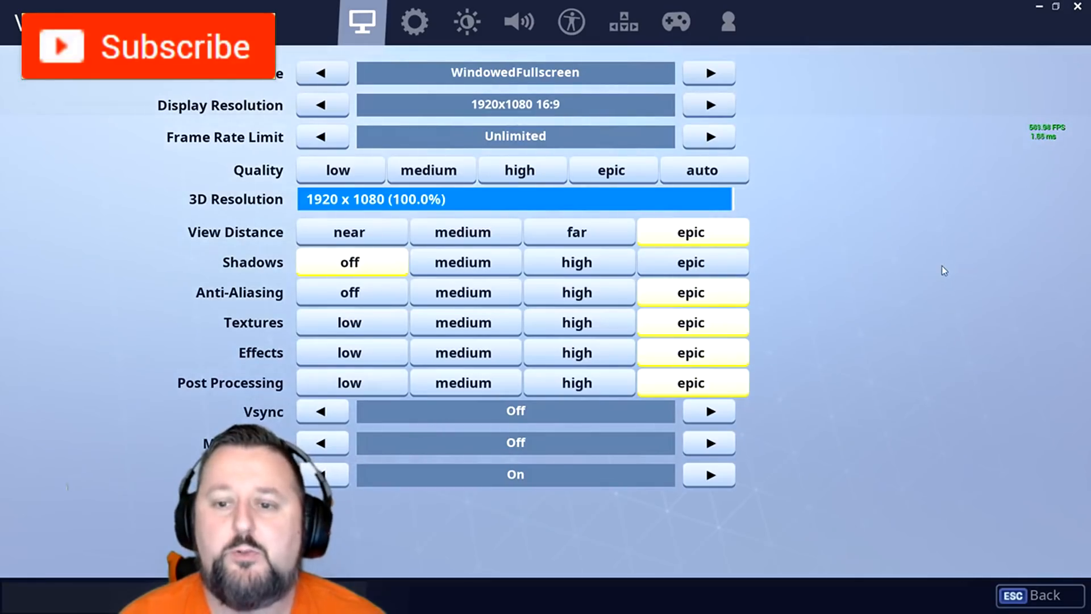
left_click(142, 46)
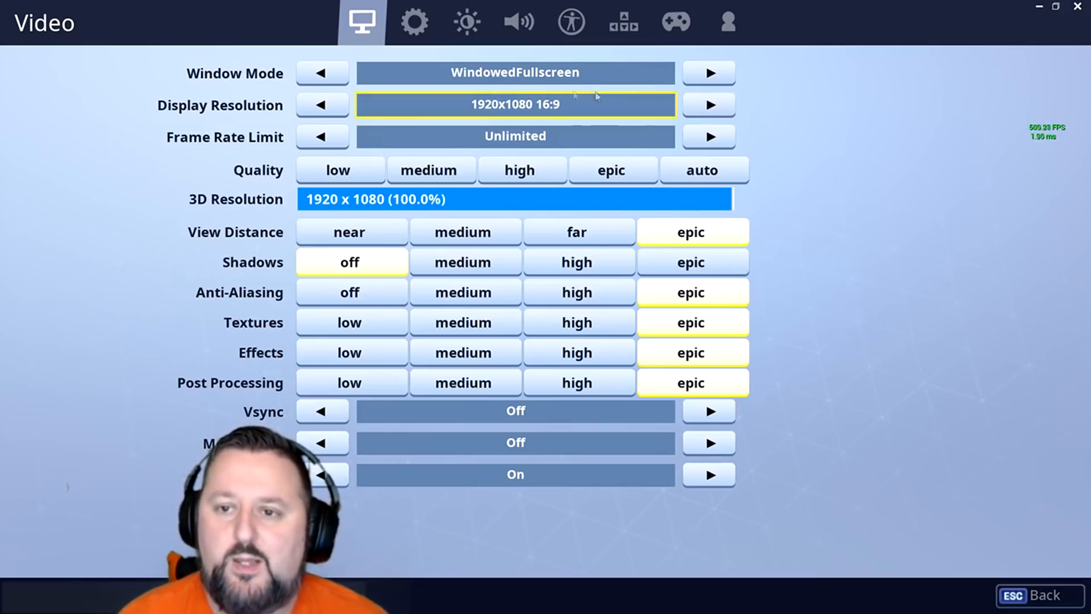
mouse_move(592, 117)
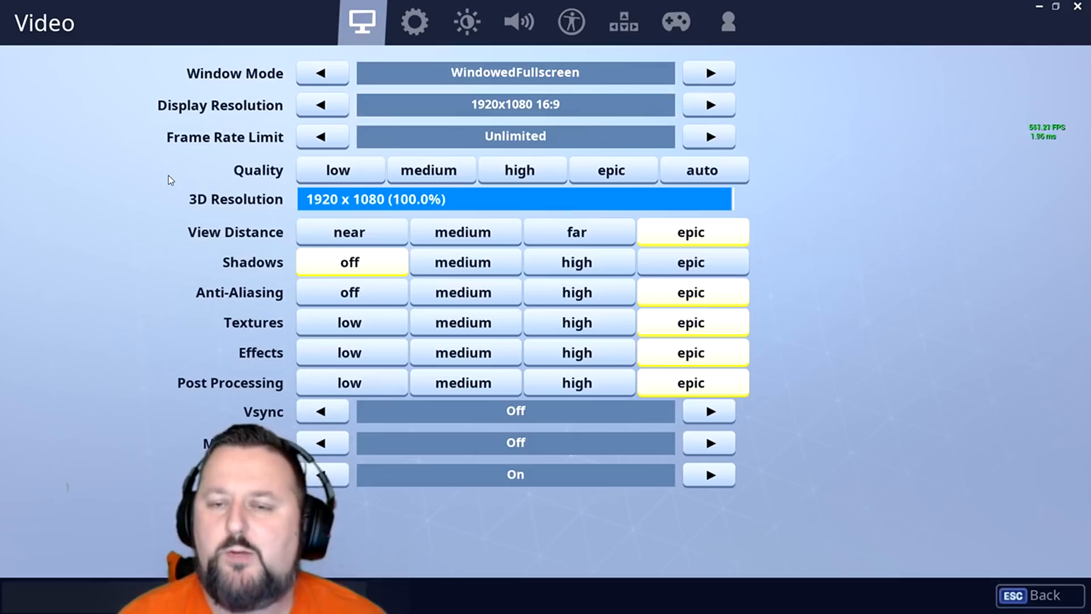
mouse_move(123, 262)
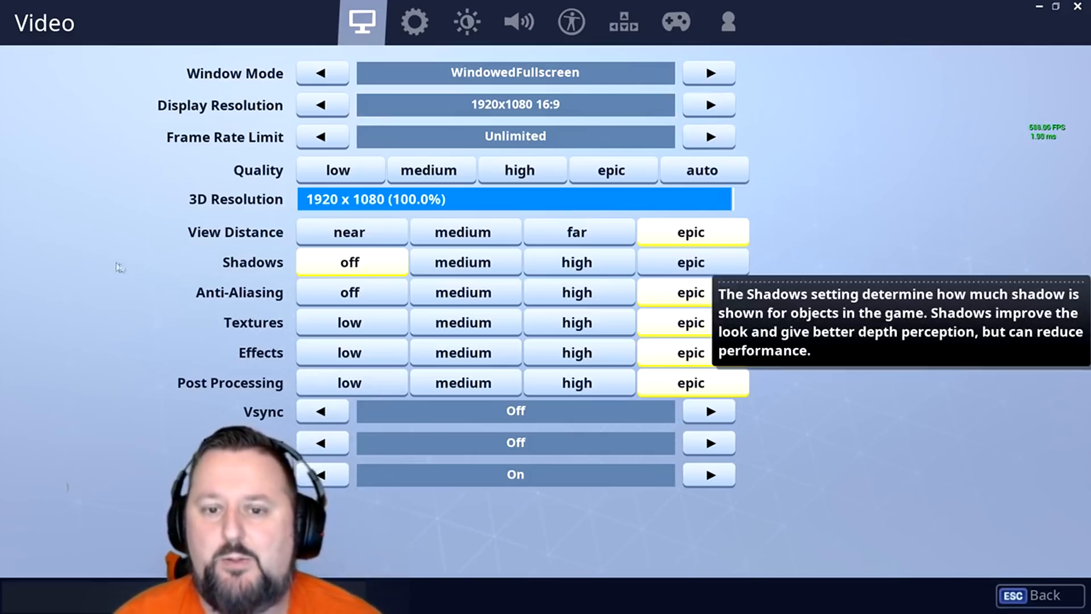
mouse_move(665, 542)
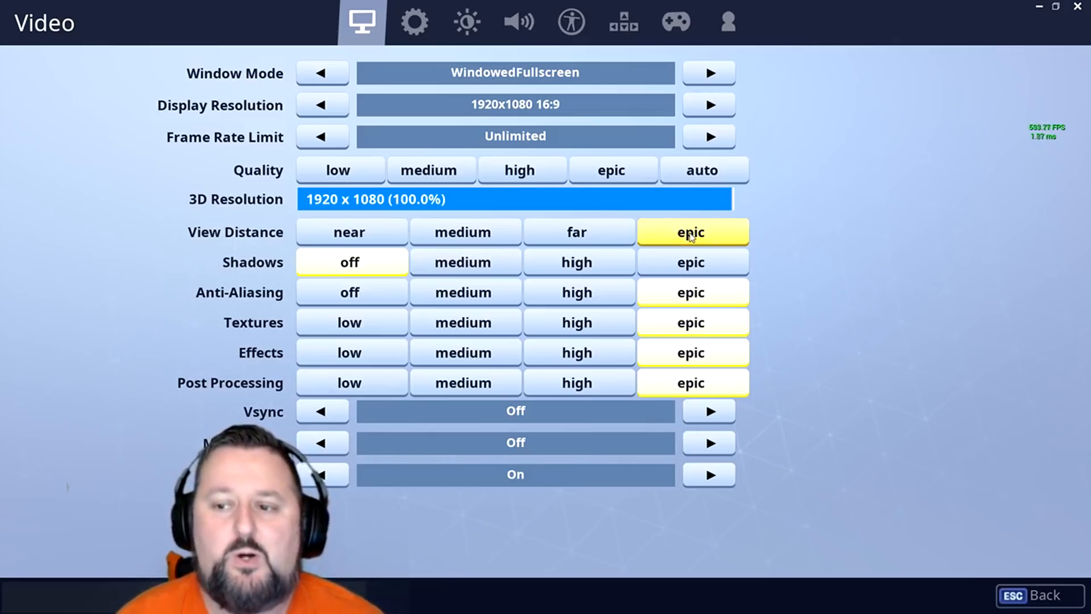
mouse_move(721, 234)
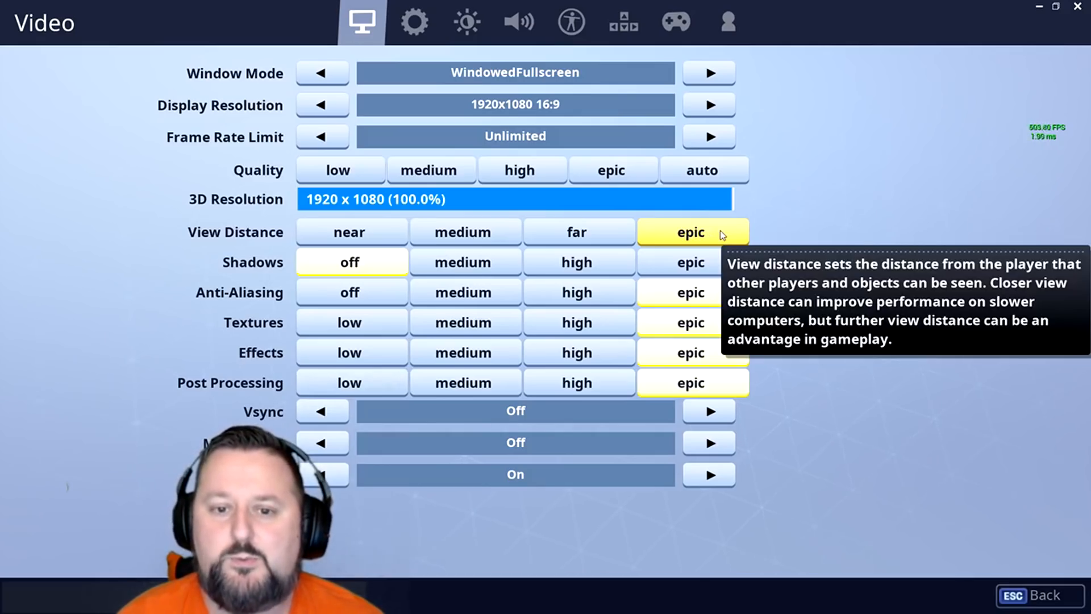
mouse_move(266, 274)
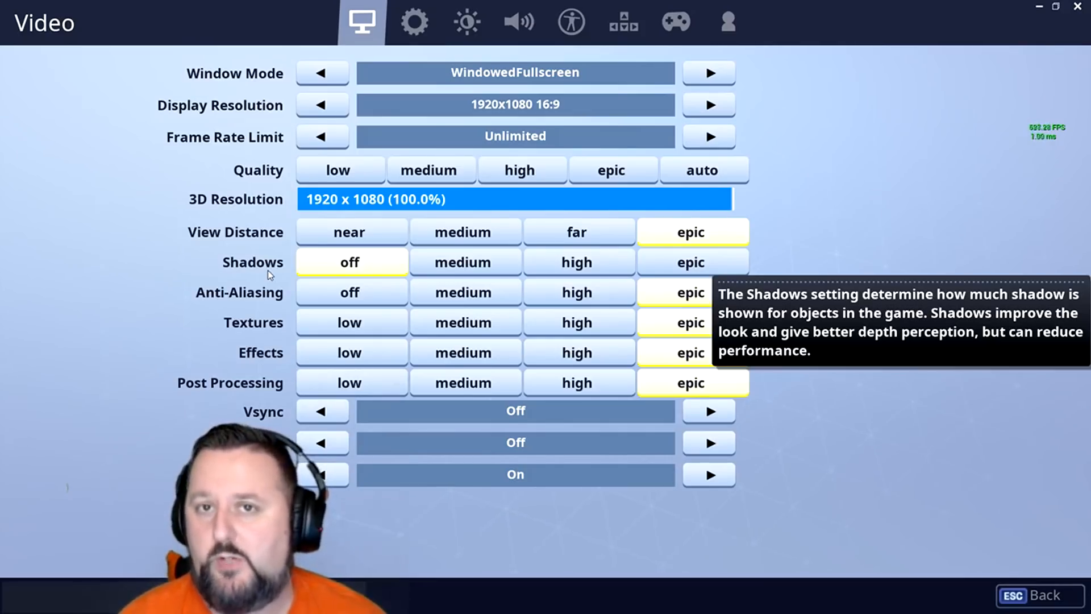
mouse_move(257, 291)
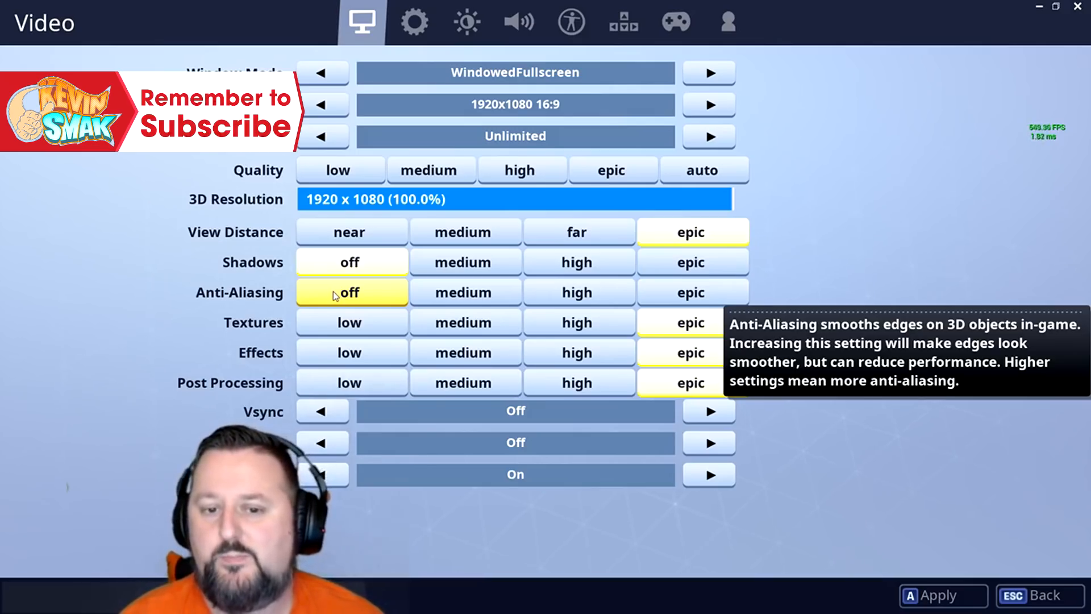
mouse_move(359, 322)
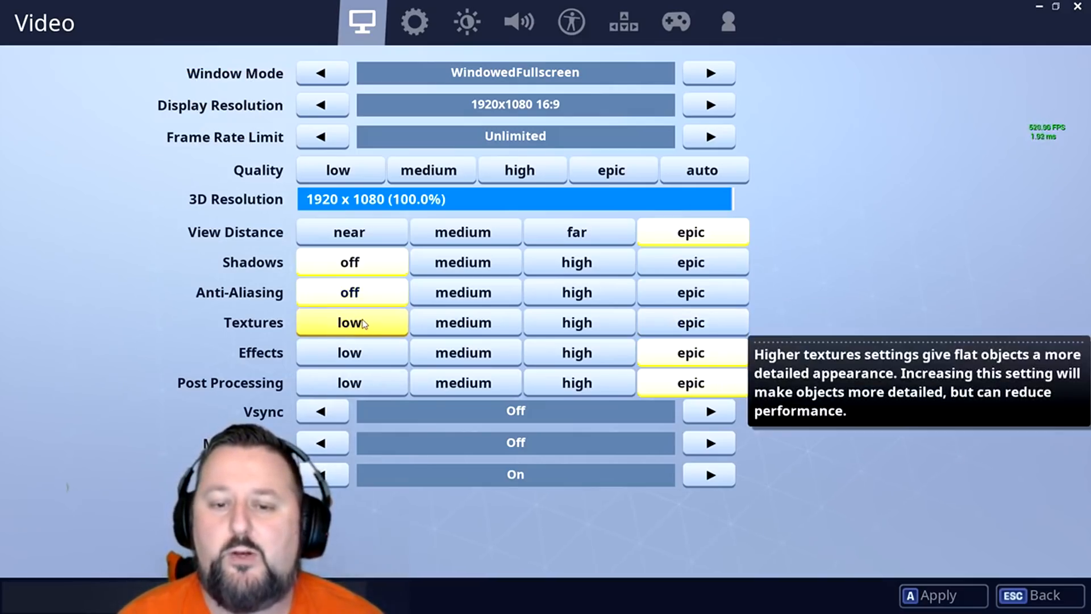
mouse_move(353, 341)
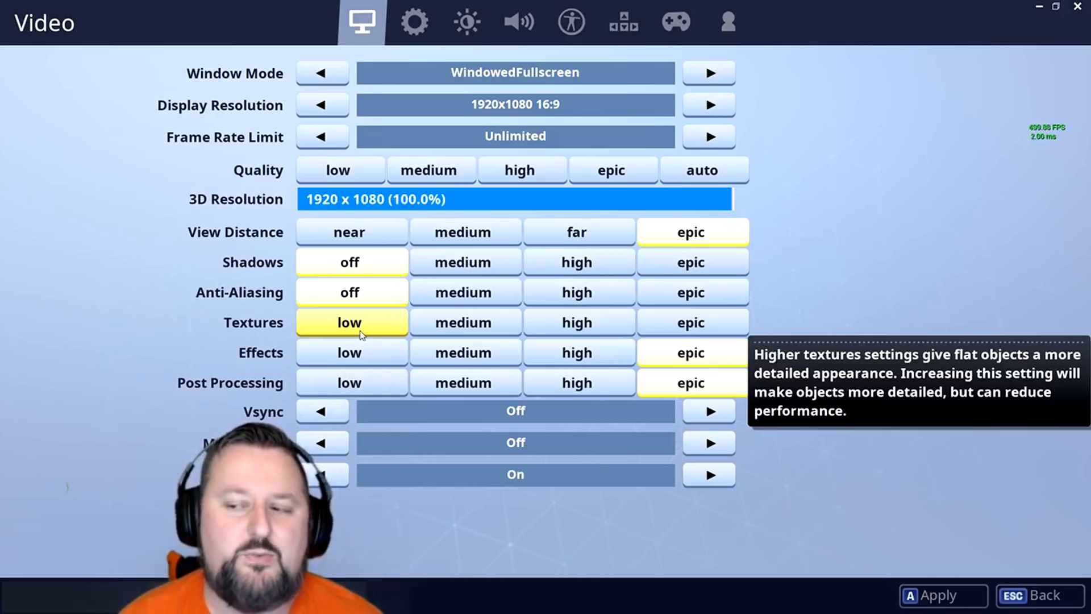
mouse_move(359, 346)
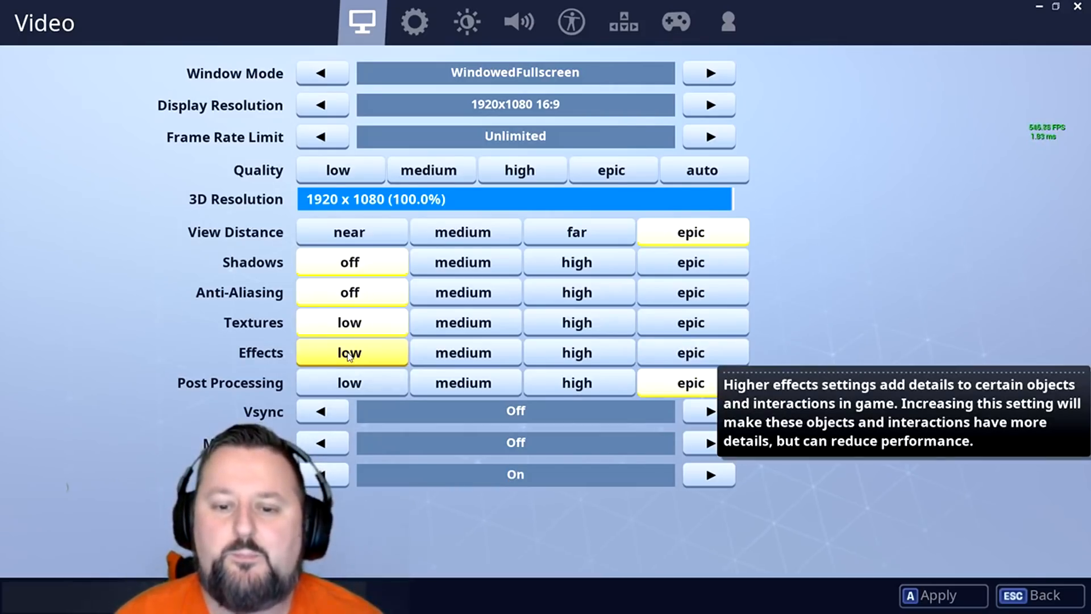
- Set Post Processing to low after trying medium and high
left_click(349, 382)
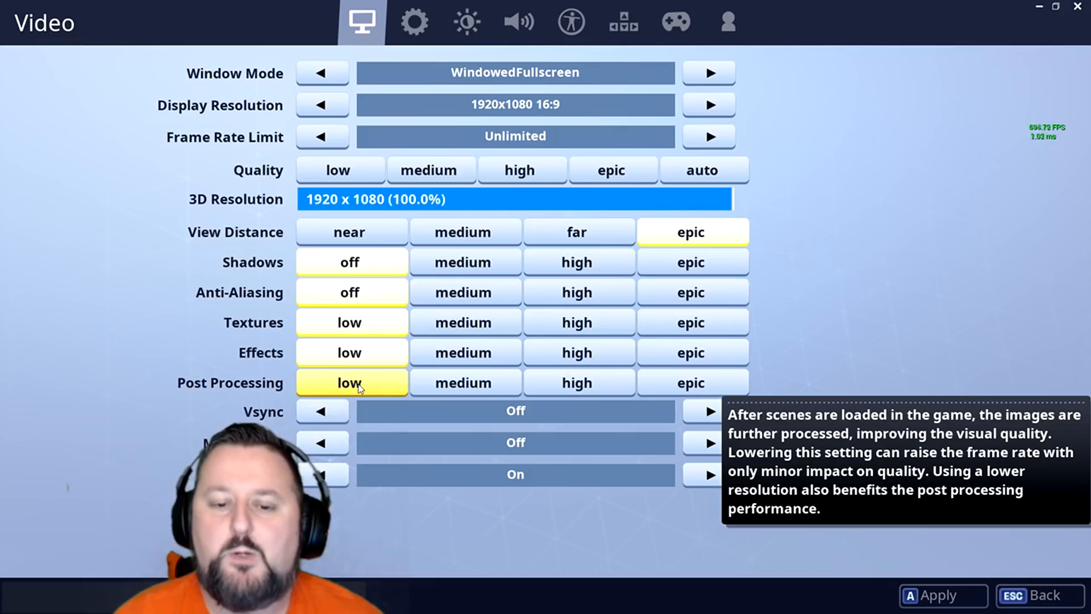
left_click(464, 382)
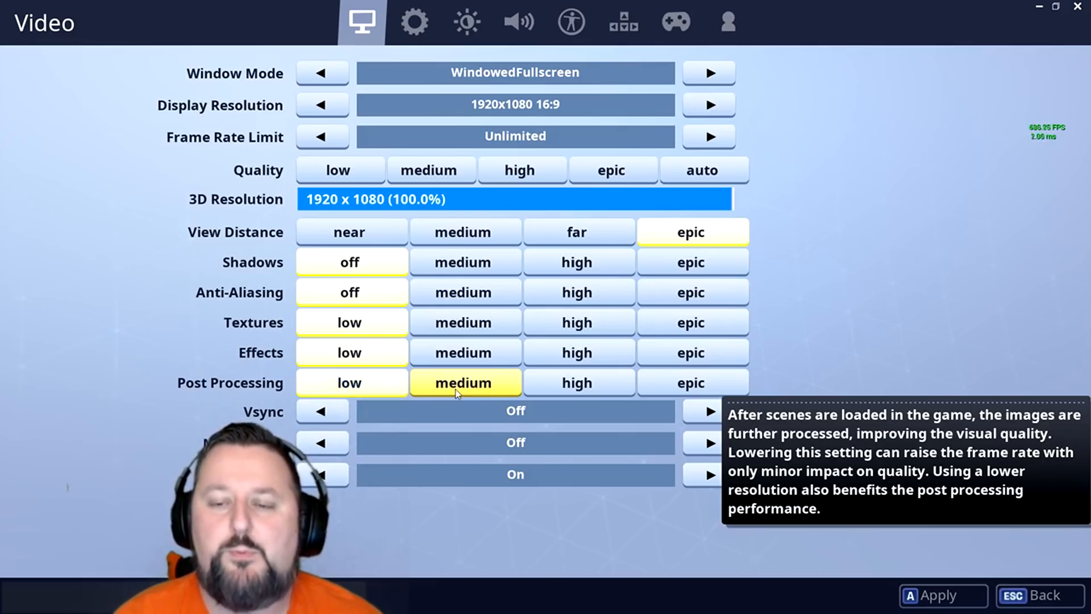
left_click(576, 382)
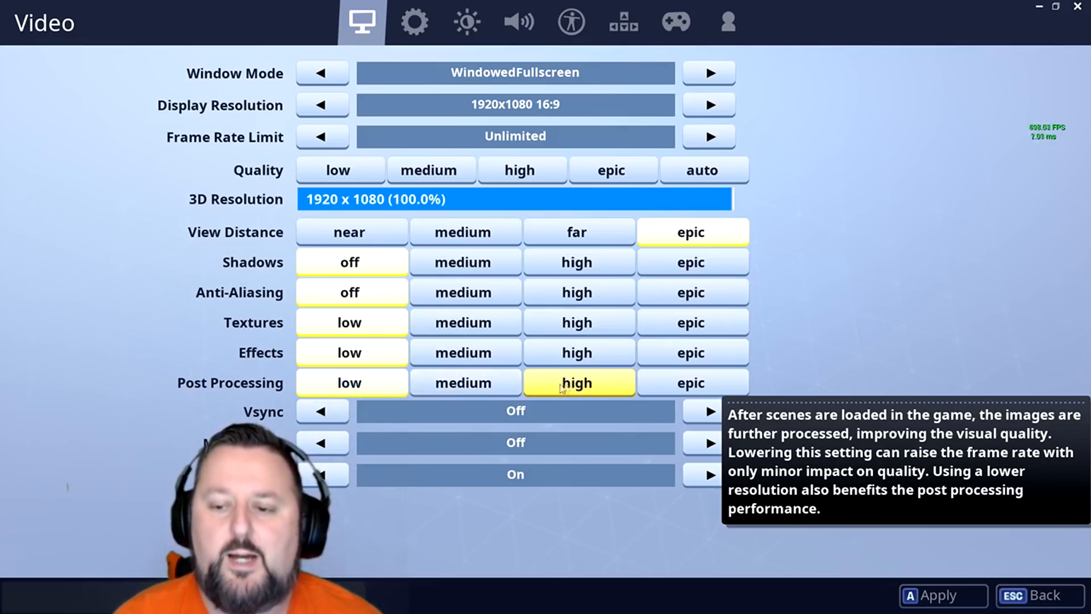
left_click(350, 382)
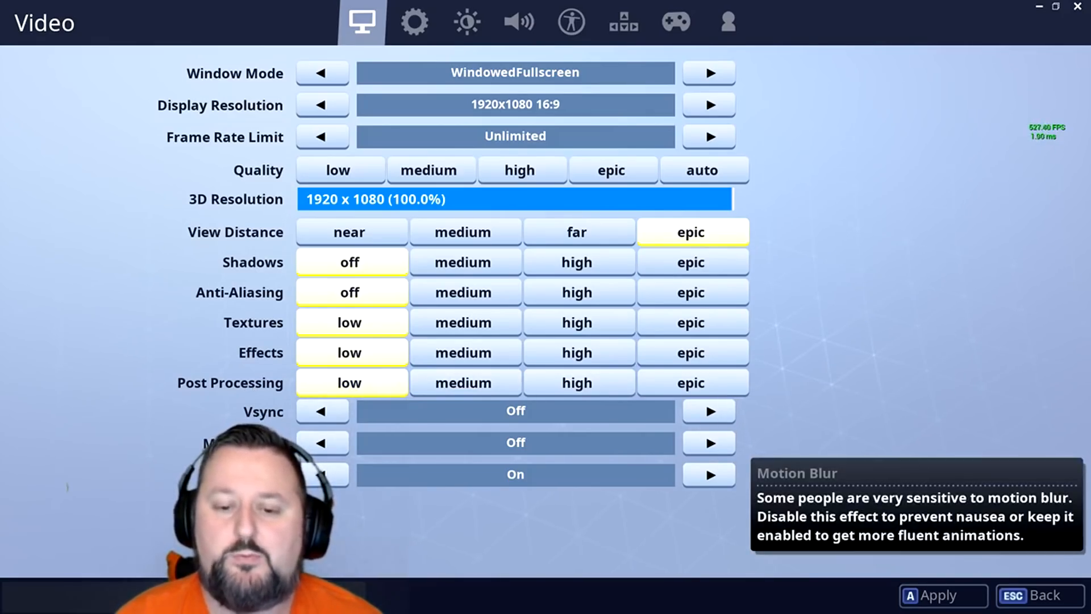
mouse_move(633, 548)
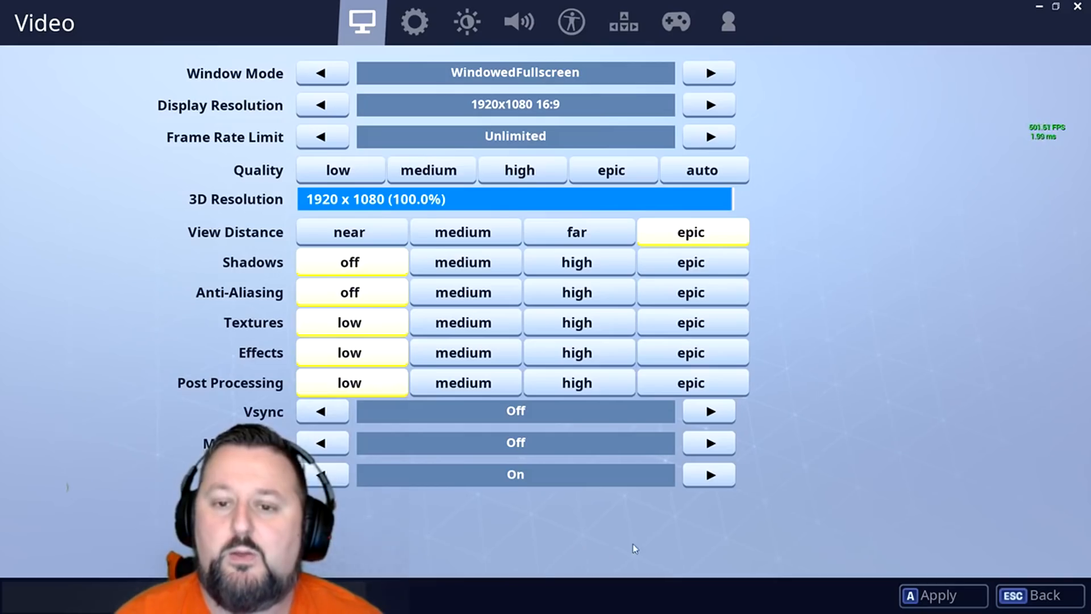